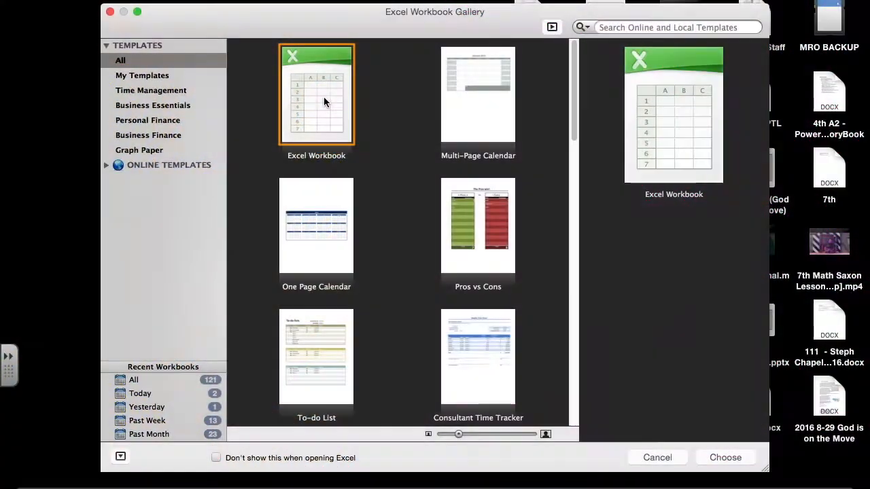
{"action": "mouse_move", "coordinate": [360, 106]}
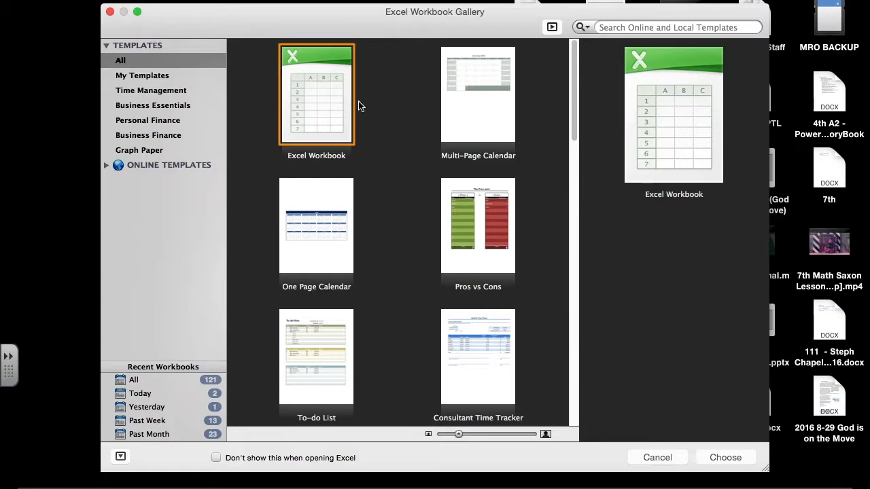
Start a new blank workbook from the Workbook Gallery.
{"action": "left_click", "coordinate": [726, 456]}
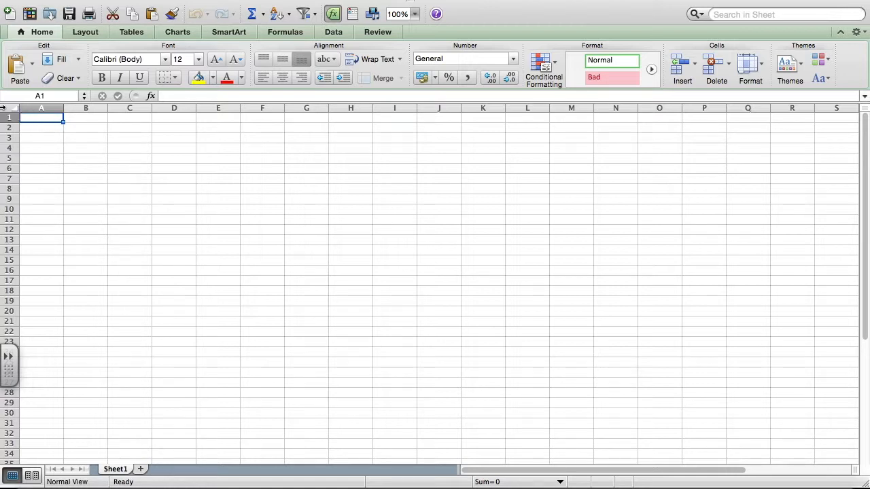
{"action": "mouse_move", "coordinate": [7, 108]}
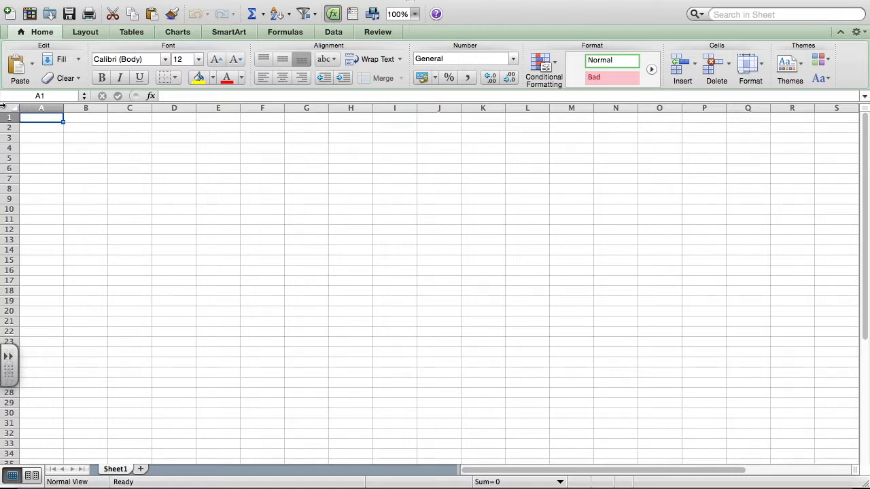
{"action": "mouse_move", "coordinate": [60, 144]}
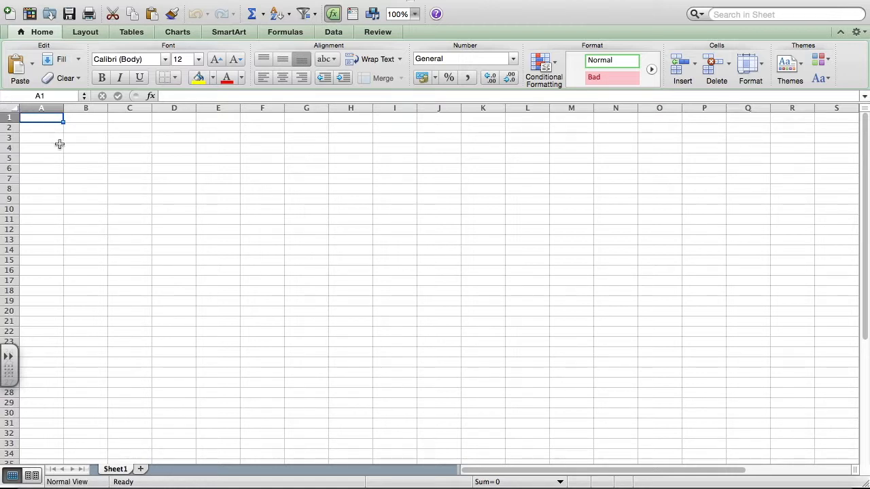
Enter 1, 2, 3 from B1 and extend the series across to 10 in K1.
{"action": "type", "text": "1"}
{"action": "left_click", "coordinate": [217, 117]}
{"action": "type", "text": "4"}
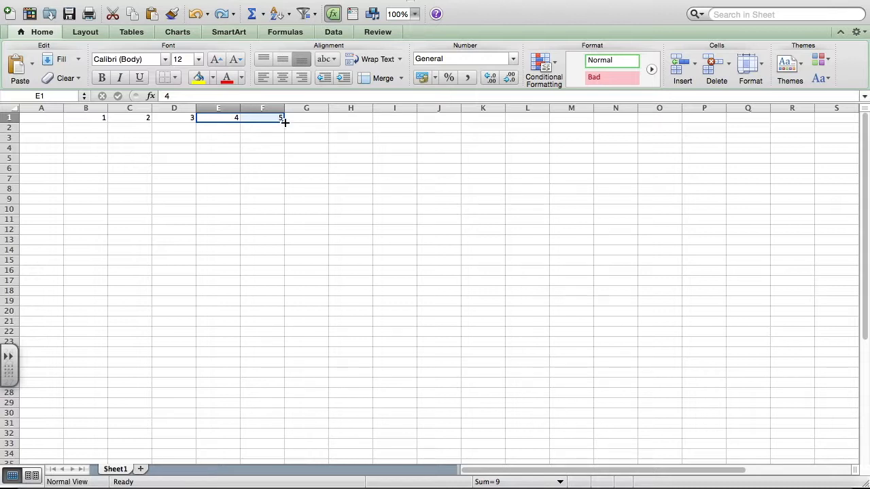
{"action": "left_click_drag", "start_coordinate": [280, 117], "coordinate": [438, 117]}
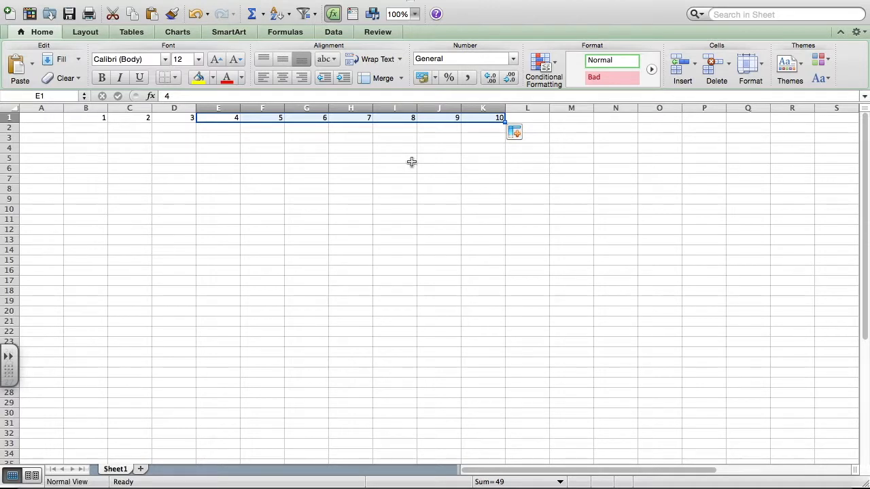
Enter 1, 2, 3 down from A2 and extend the series to 10 in A11.
{"action": "left_click", "coordinate": [40, 127]}
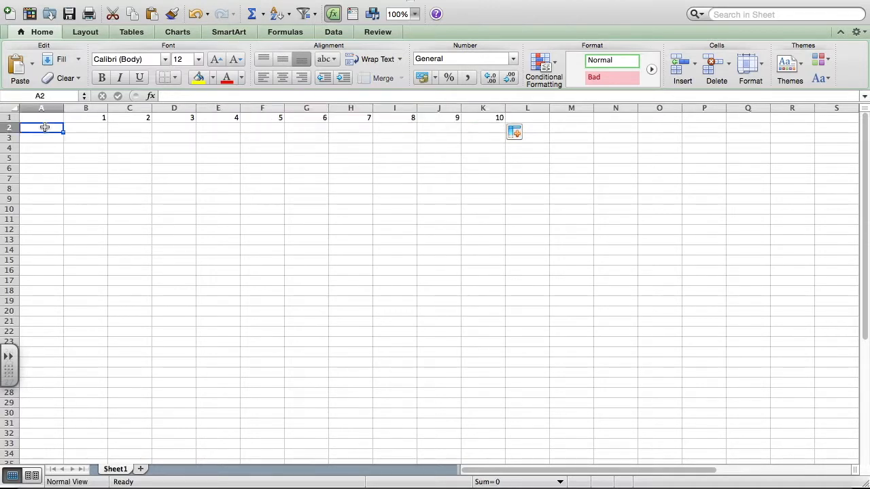
{"action": "type", "text": "3"}
{"action": "left_click", "coordinate": [86, 127]}
{"action": "type", "text": "="}
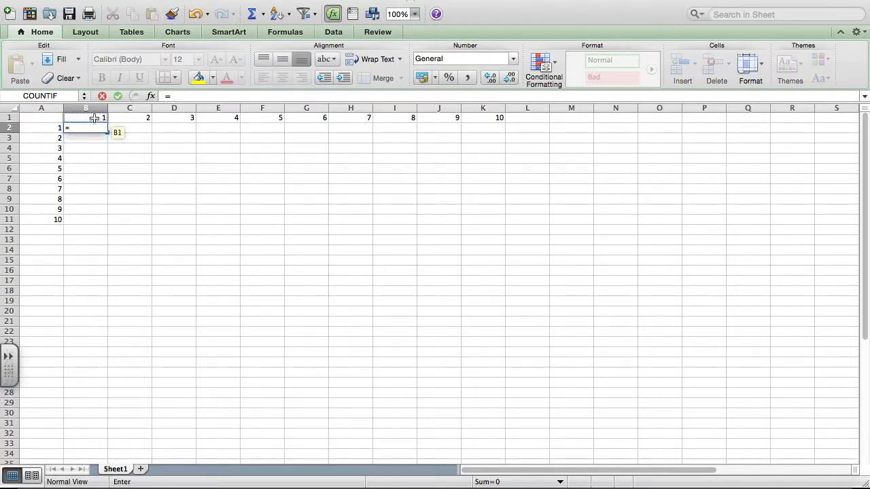
Enter =B1*A2 in B2 and begin =C1*A2 in C2.
{"action": "left_click", "coordinate": [84, 117]}
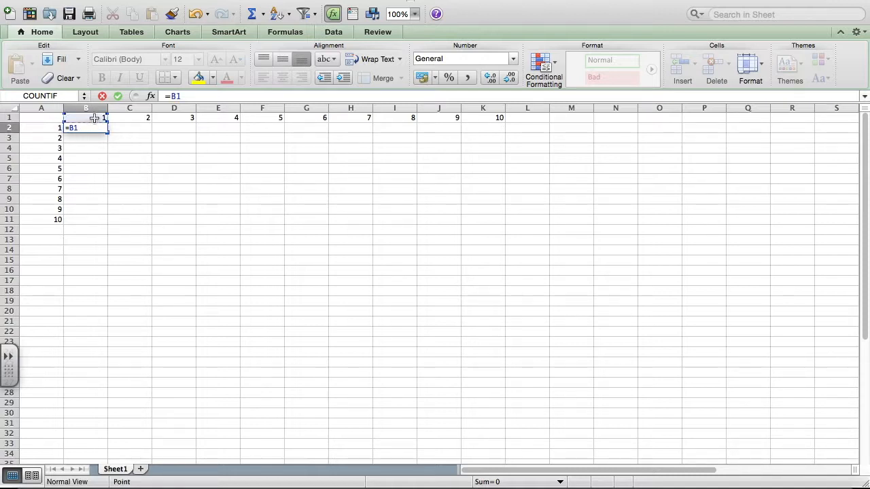
{"action": "type", "text": "*"}
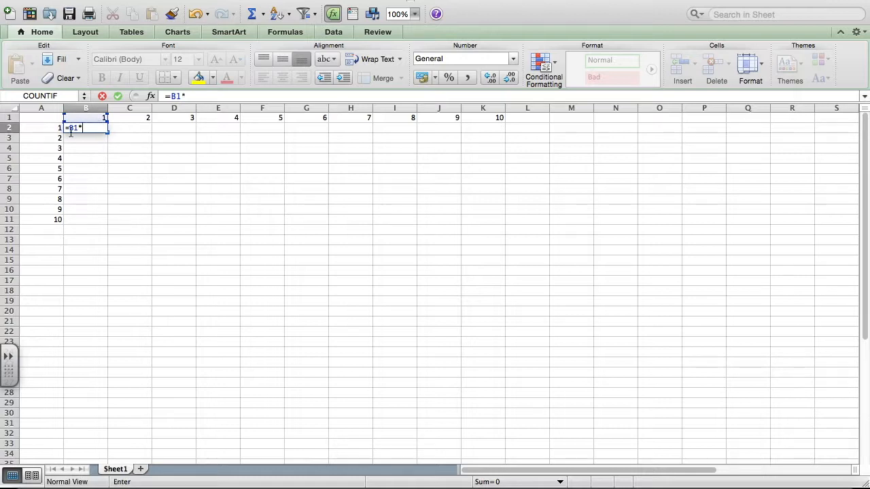
{"action": "left_click", "coordinate": [40, 128]}
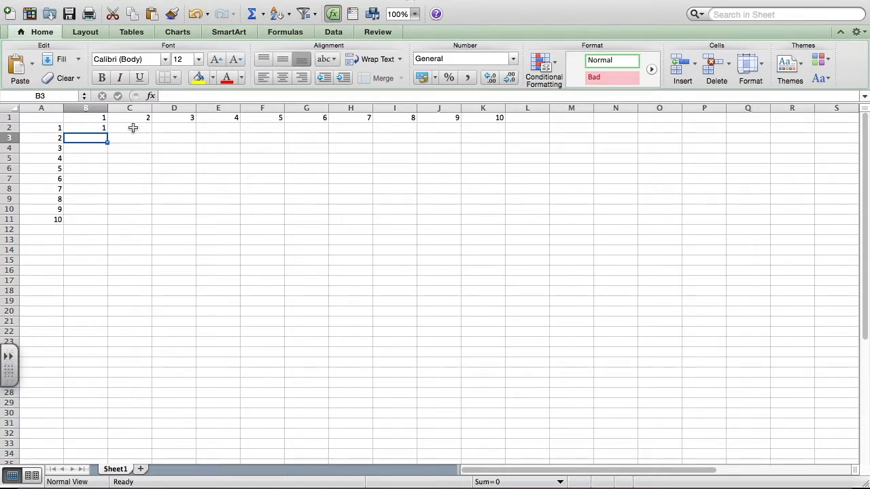
{"action": "type", "text": "="}
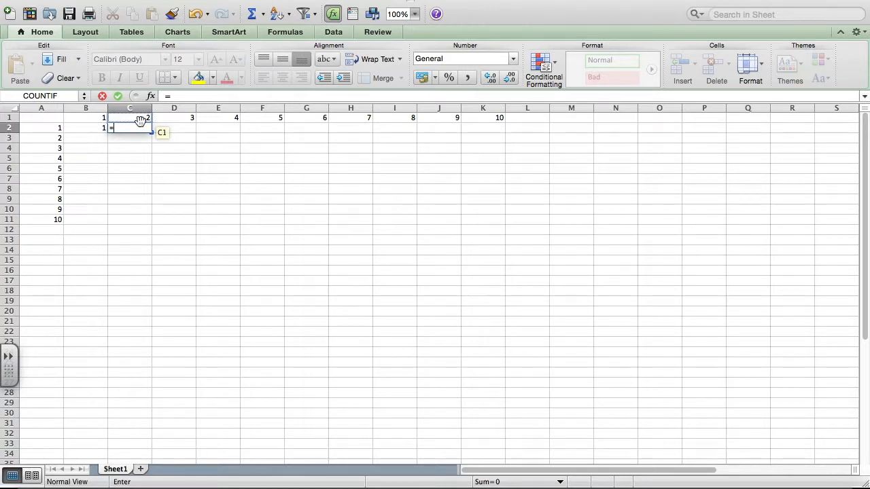
{"action": "left_click", "coordinate": [131, 117]}
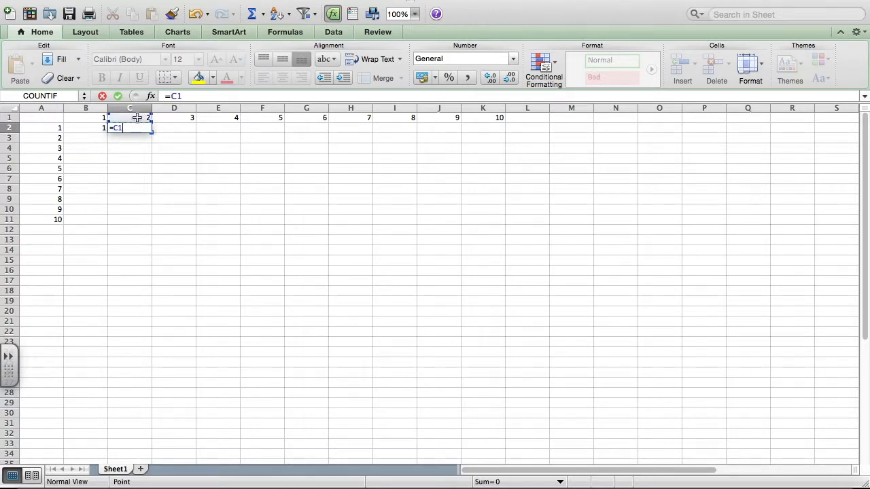
Complete the row-2 product formulas =C1*A2, =D1*A2 and onward using A2 as multiplier.
{"action": "type", "text": "*"}
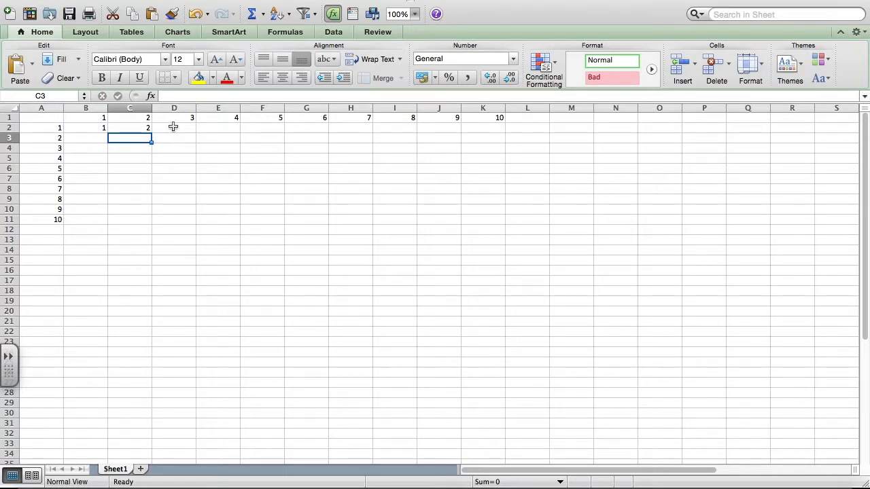
{"action": "type", "text": "="}
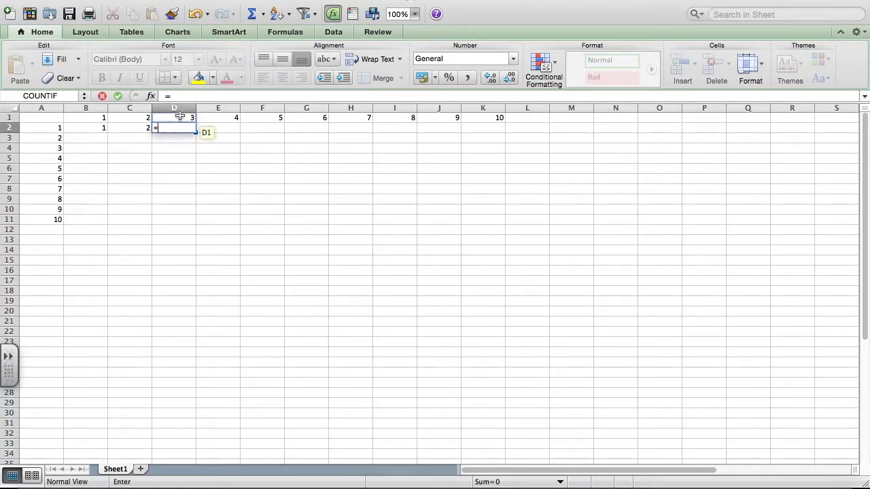
{"action": "type", "text": "D1*"}
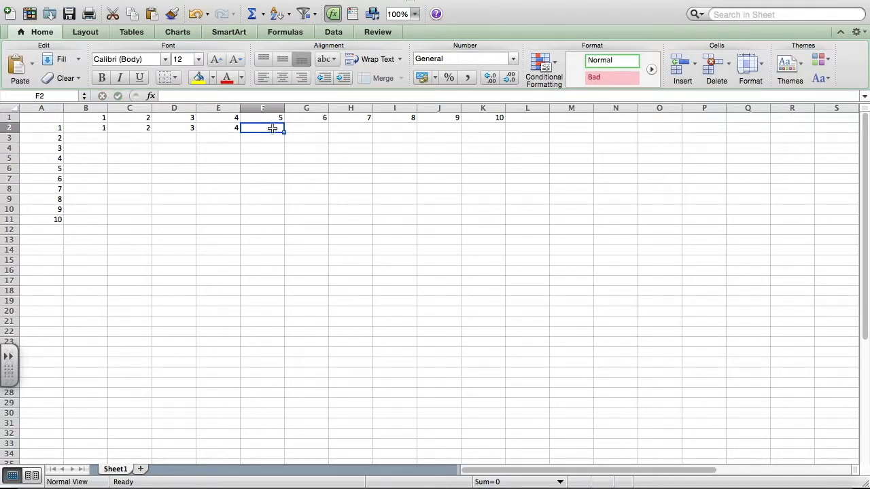
{"action": "type", "text": "=G1*"}
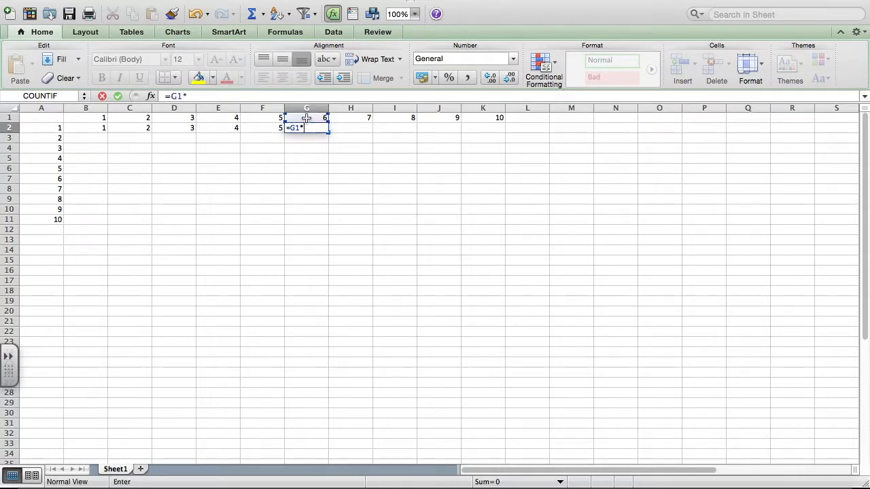
{"action": "left_click", "coordinate": [41, 127]}
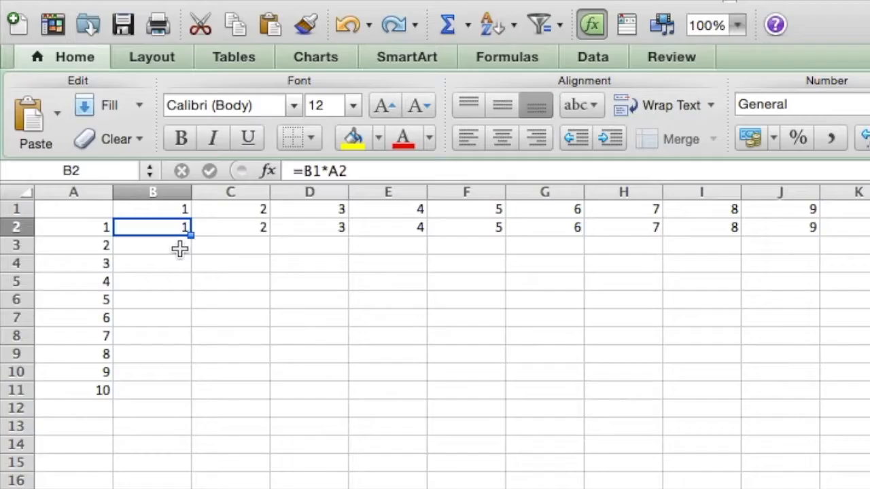
{"action": "mouse_move", "coordinate": [172, 216]}
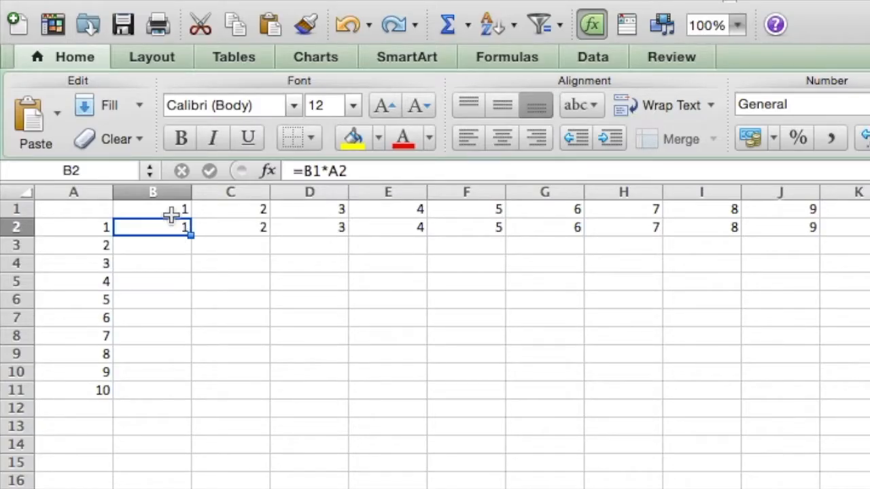
Edit B2's formula to the anchored =$B$1*A2.
{"action": "left_click", "coordinate": [153, 209]}
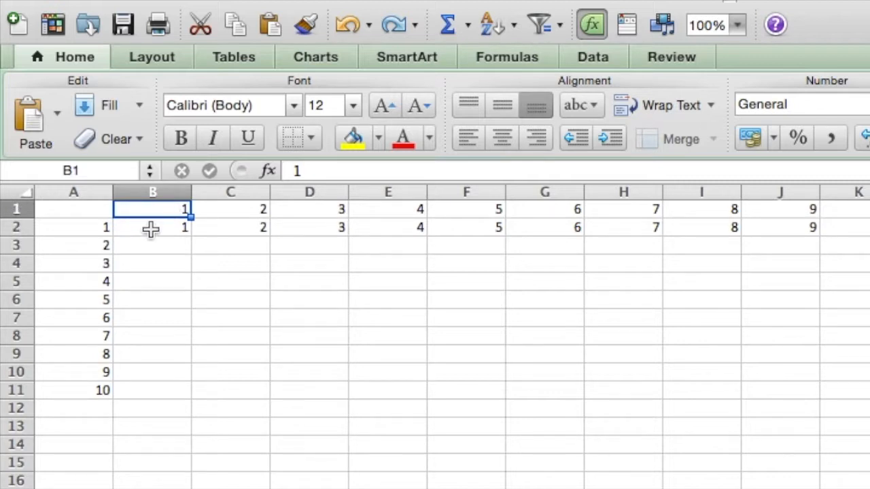
{"action": "left_click", "coordinate": [152, 225]}
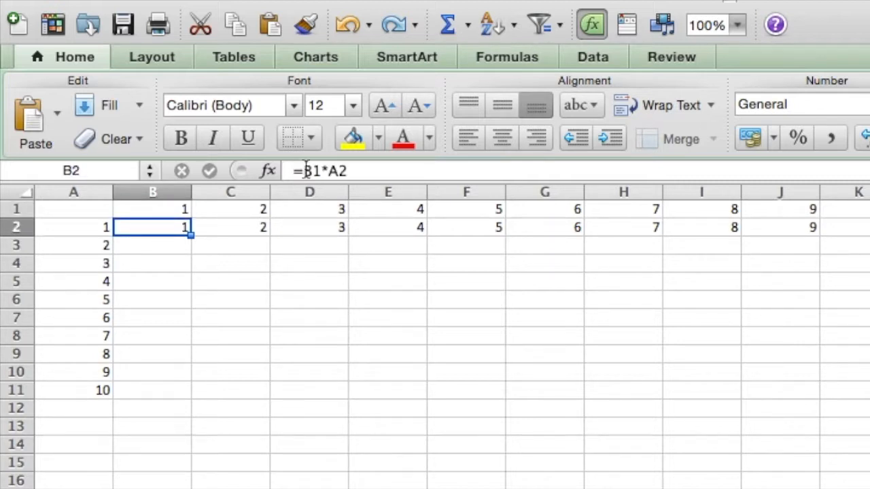
{"action": "double_click", "coordinate": [152, 227]}
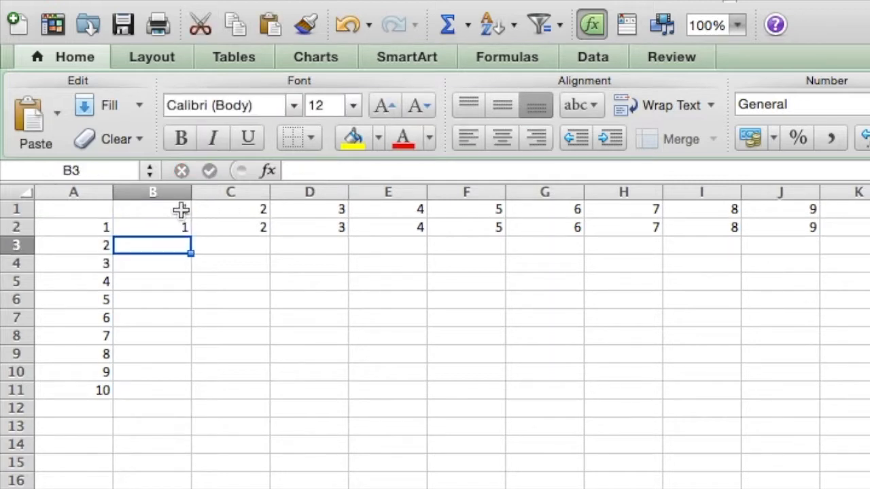
{"action": "left_click", "coordinate": [153, 227]}
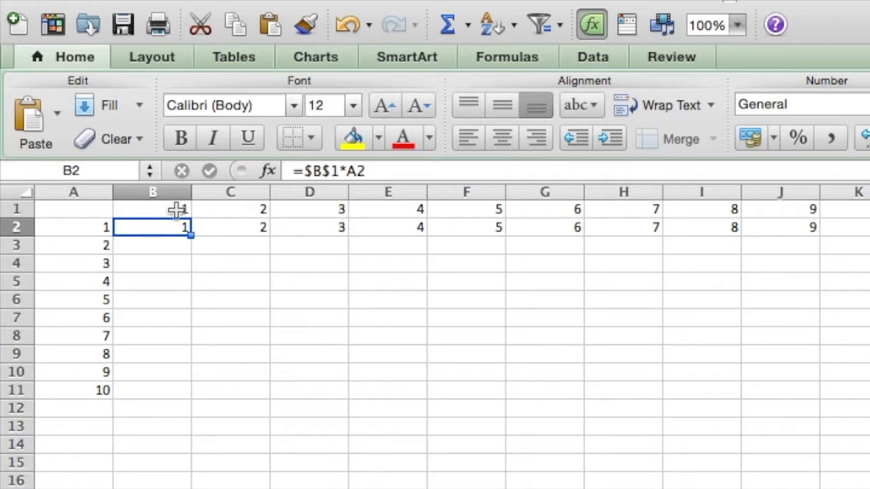
Fill the anchored formula down to B11 so column B shows 1 through 10.
{"action": "left_click_drag", "start_coordinate": [185, 226], "coordinate": [176, 401]}
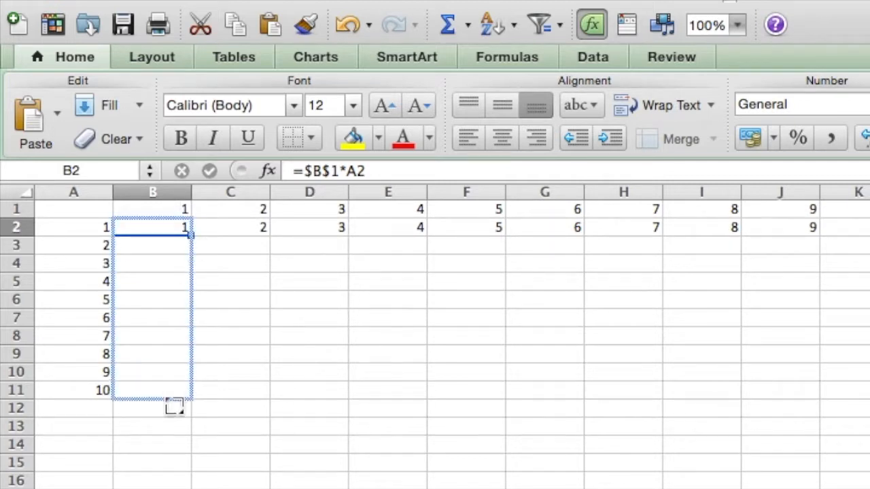
{"action": "left_click_drag", "start_coordinate": [175, 225], "coordinate": [176, 389]}
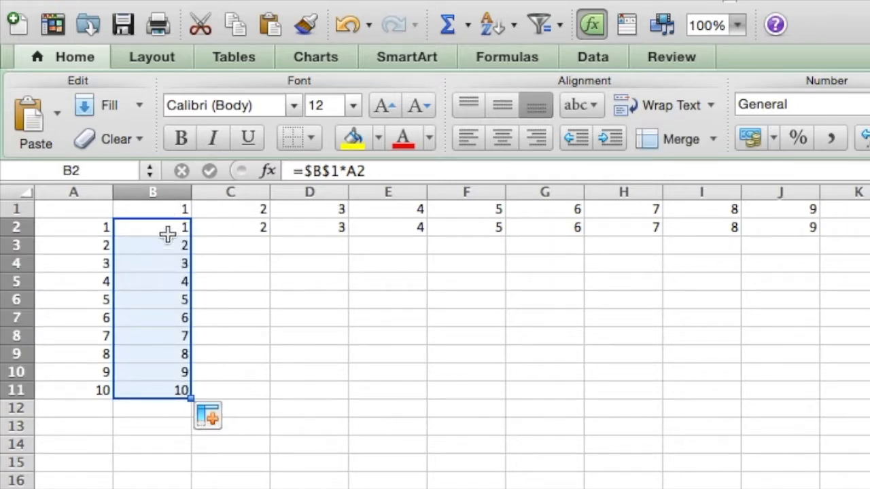
{"action": "mouse_move", "coordinate": [245, 248]}
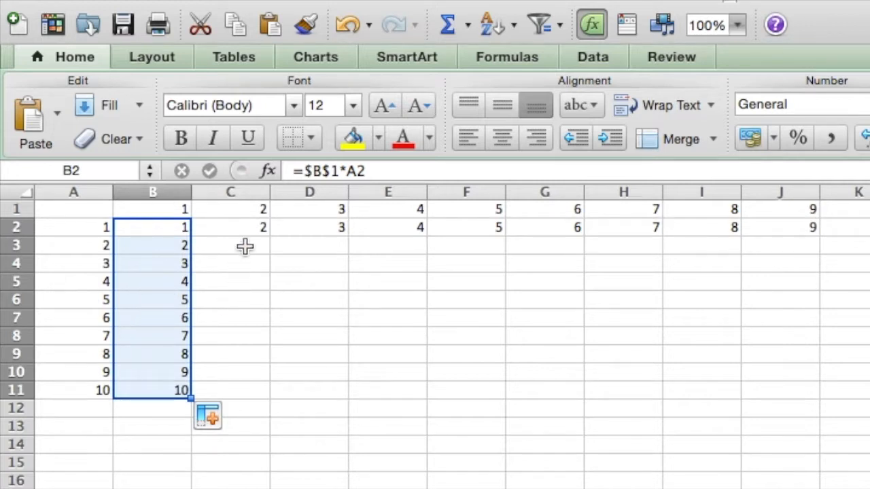
{"action": "left_click", "coordinate": [232, 227]}
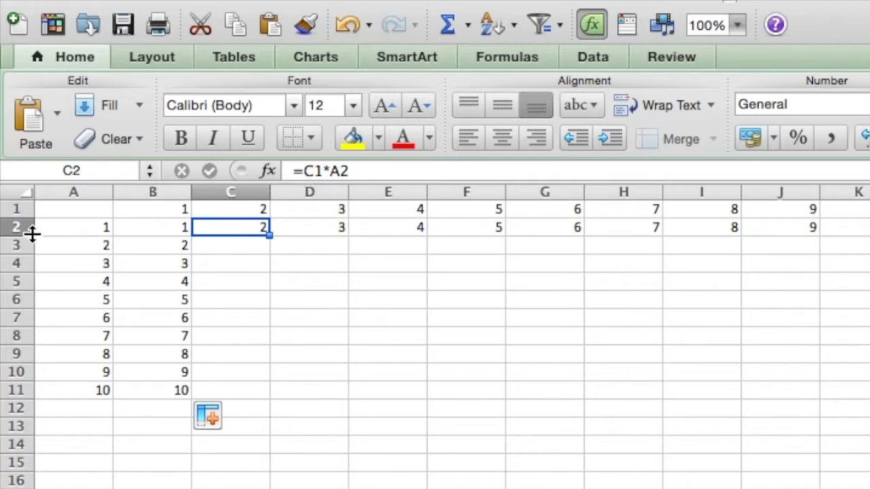
Enter =$C$1*A2 in C2 and fill it down to row 11, showing 2 through 20.
{"action": "left_click", "coordinate": [231, 209]}
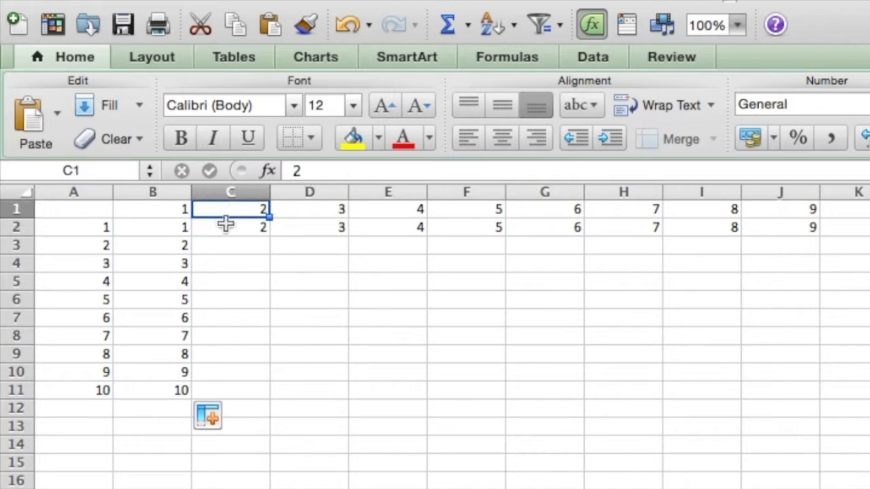
{"action": "type", "text": "=C1*A2"}
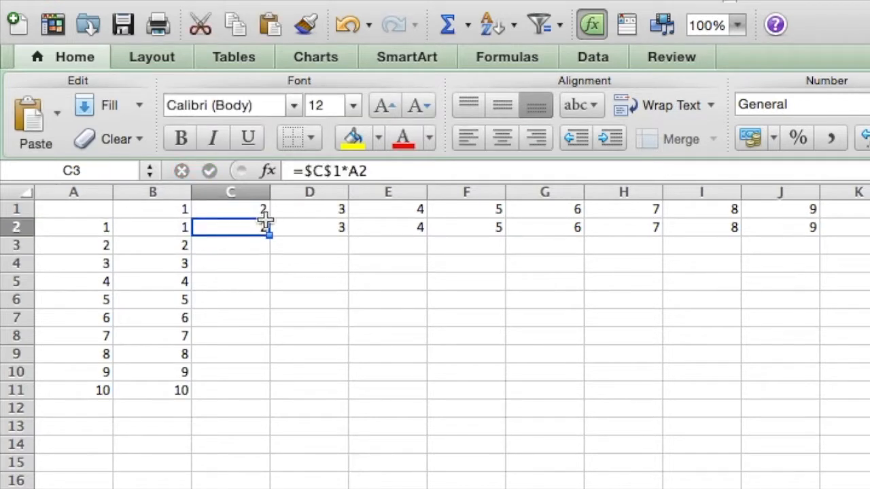
{"action": "left_click_drag", "start_coordinate": [269, 234], "coordinate": [247, 401]}
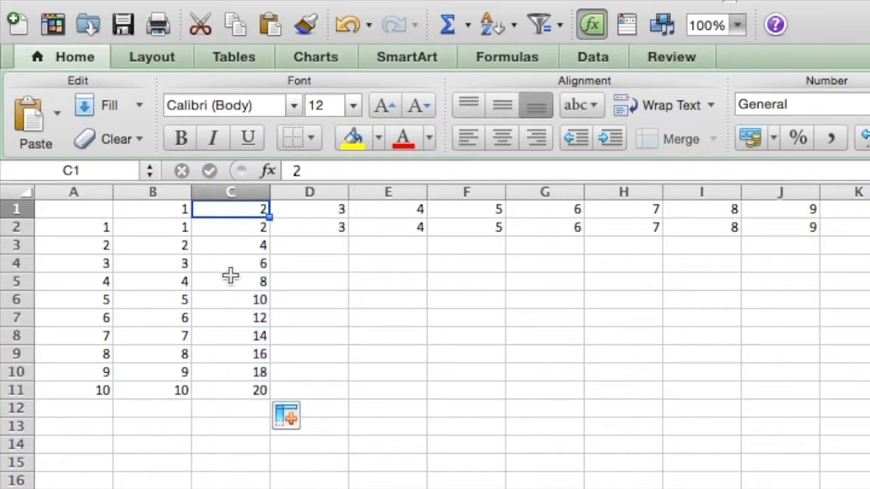
{"action": "left_click", "coordinate": [231, 390]}
{"action": "type", "text": "=G1*A2"}
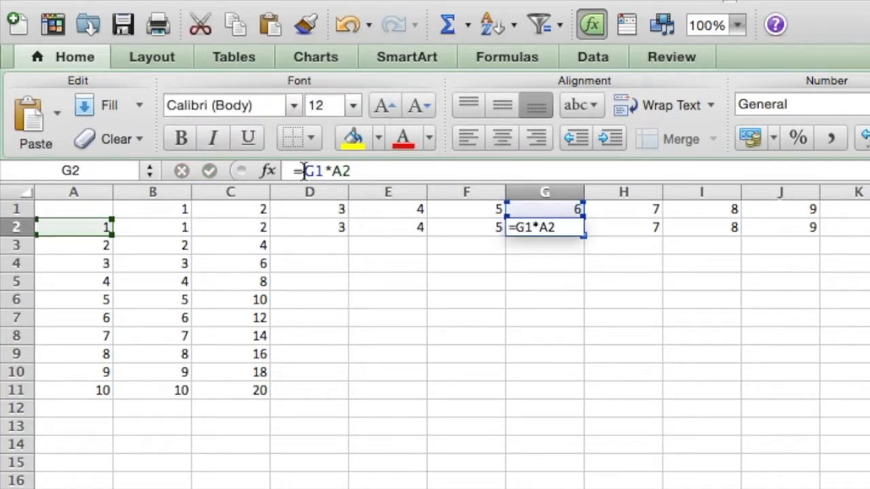
Anchor D2 as =$D$1*A2 with F4 and fill the remaining product formulas across the grid.
{"action": "key", "text": "f4"}
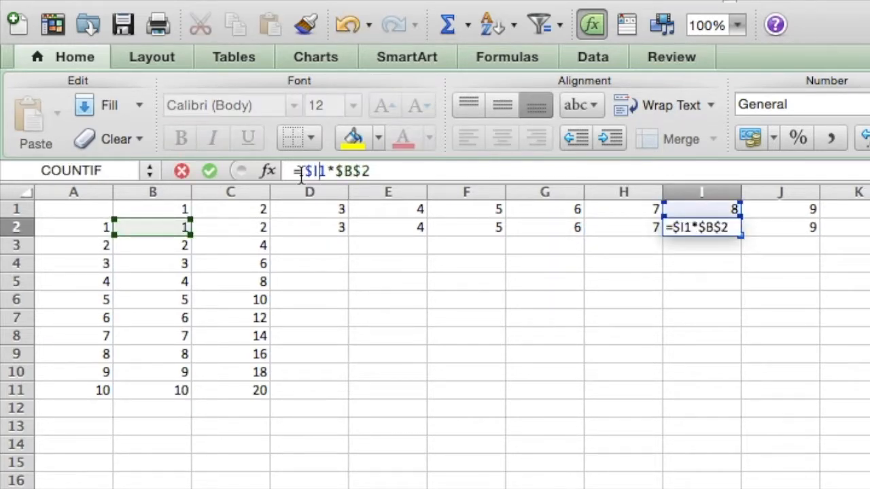
{"action": "key", "text": "f4"}
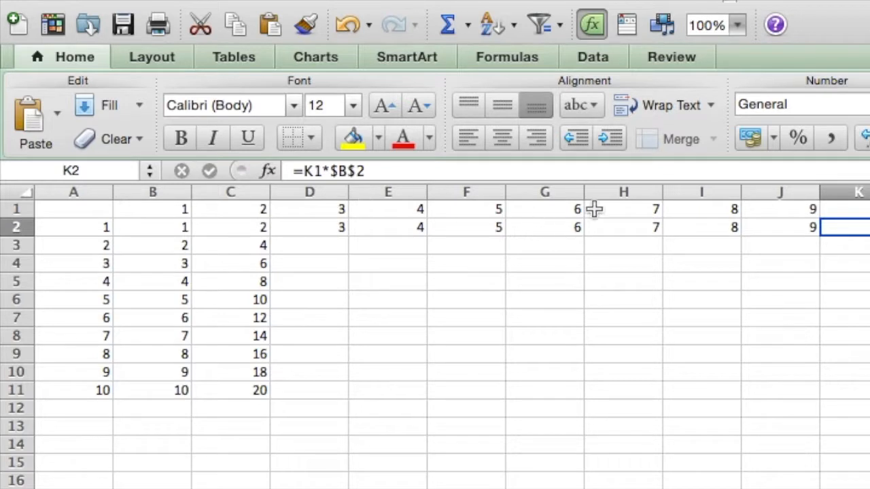
{"action": "left_click", "coordinate": [781, 227]}
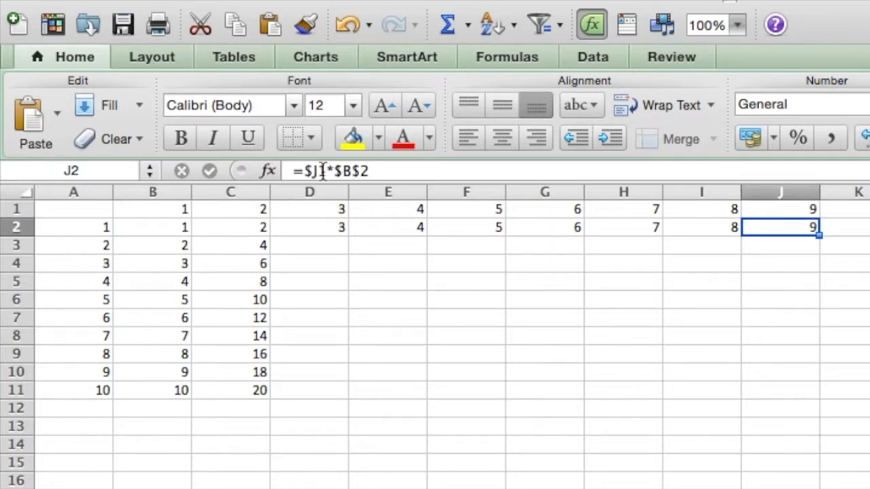
{"action": "left_click", "coordinate": [843, 227]}
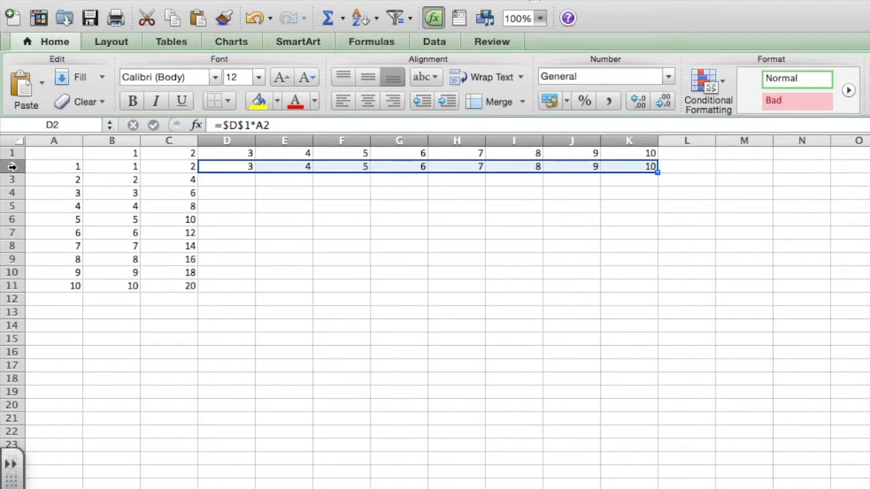
{"action": "mouse_move", "coordinate": [661, 196]}
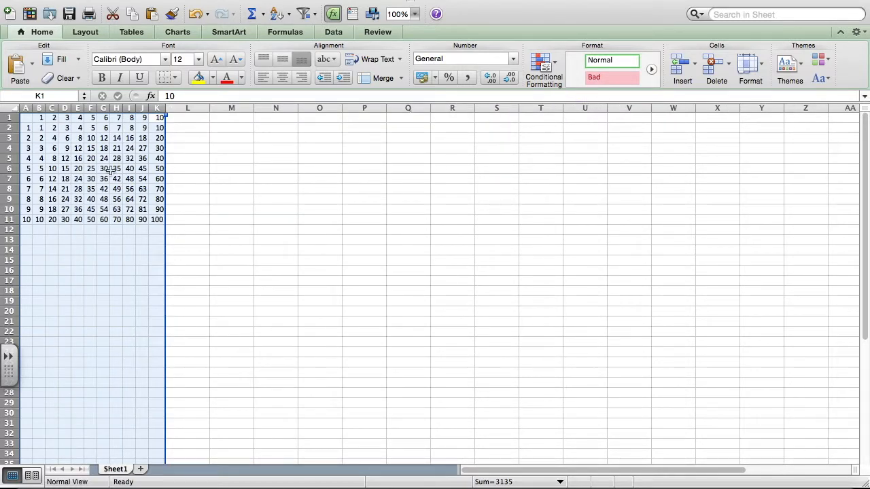
Select A1:K11 and apply All Borders to every cell of the table.
{"action": "right_click", "coordinate": [220, 261]}
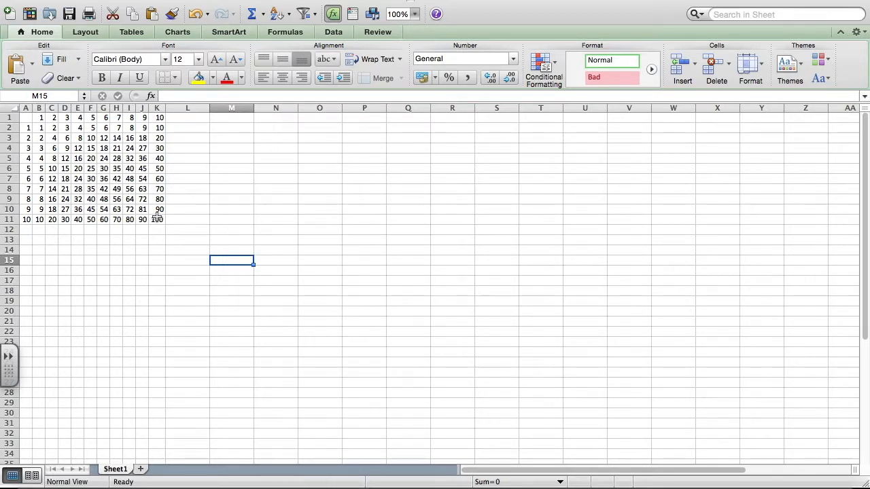
{"action": "left_click", "coordinate": [156, 218]}
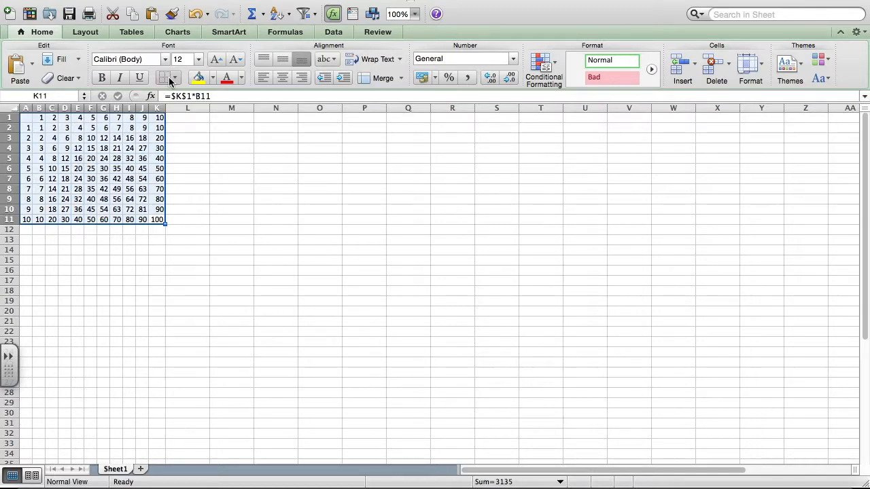
{"action": "left_click", "coordinate": [163, 78]}
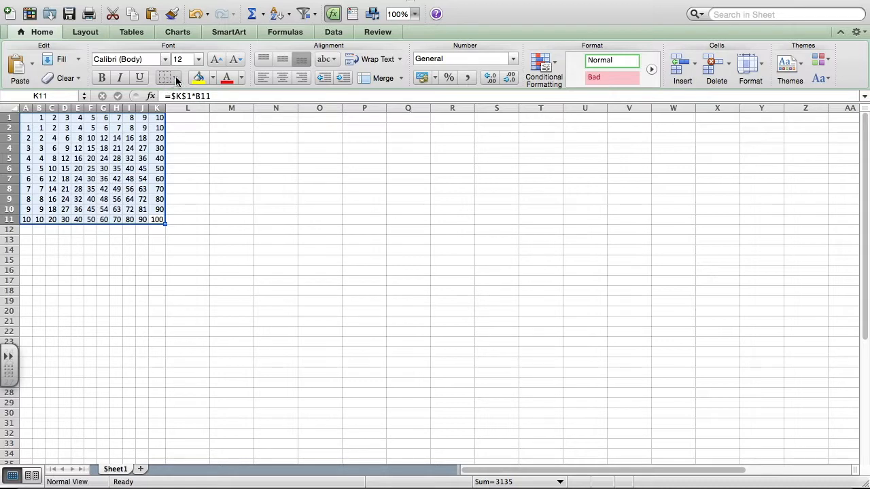
{"action": "left_click", "coordinate": [175, 77]}
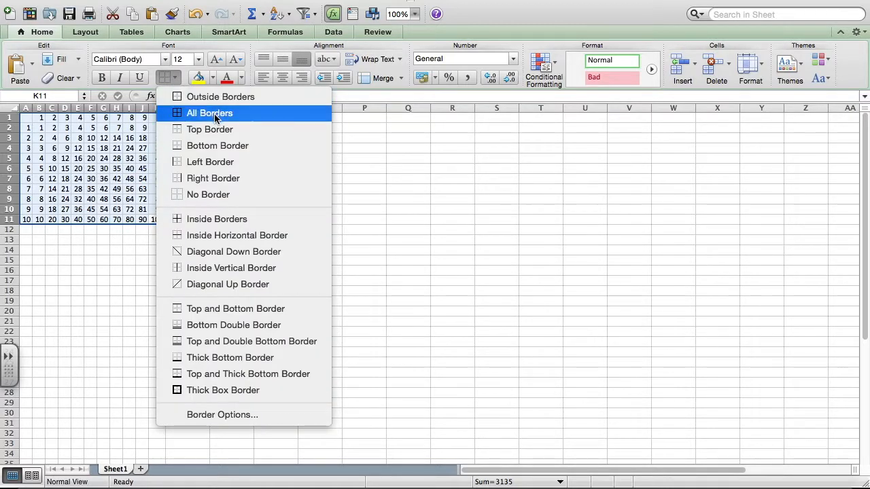
{"action": "left_click", "coordinate": [209, 113]}
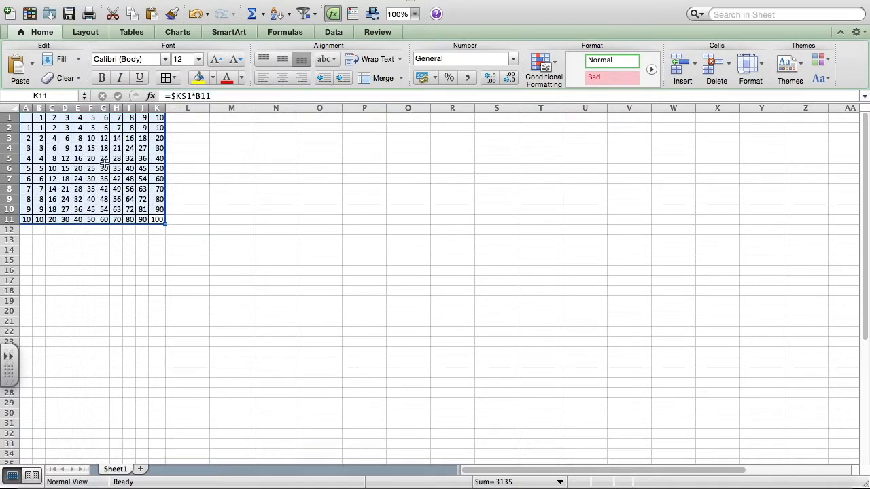
{"action": "left_click", "coordinate": [89, 198]}
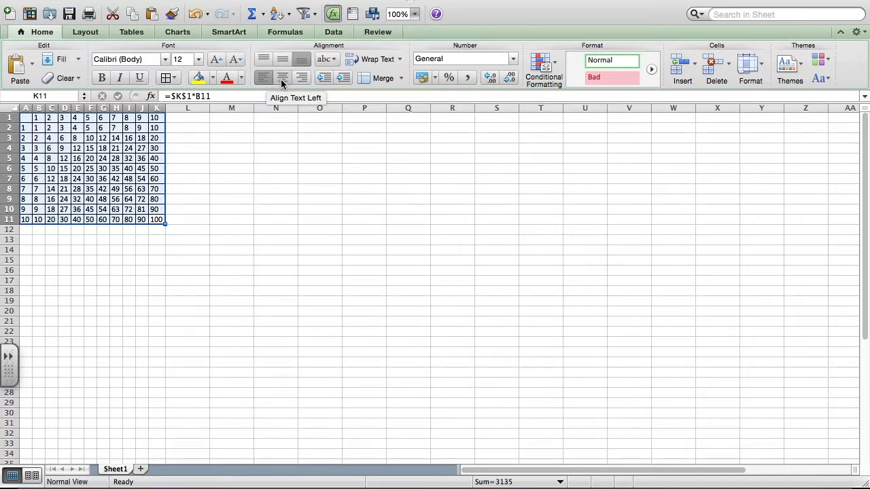
{"action": "mouse_move", "coordinate": [302, 76]}
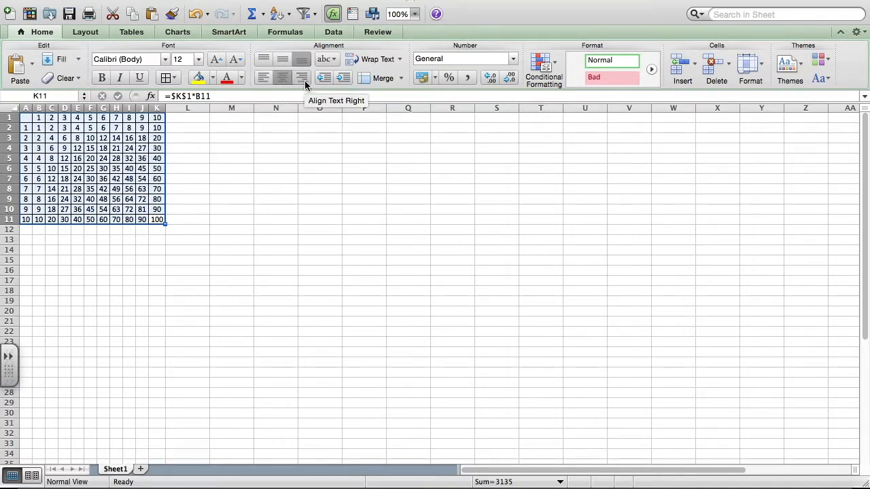
{"action": "mouse_move", "coordinate": [283, 77]}
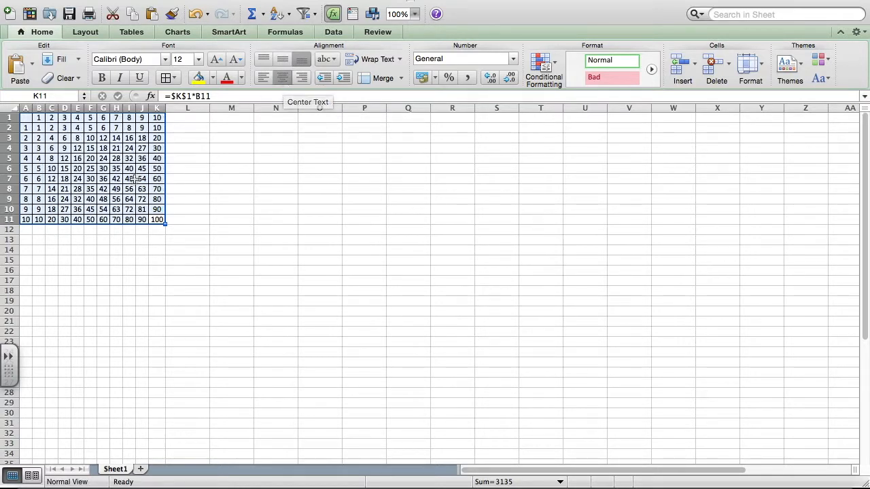
Center the numbers in all the selected table cells.
{"action": "left_click", "coordinate": [129, 251]}
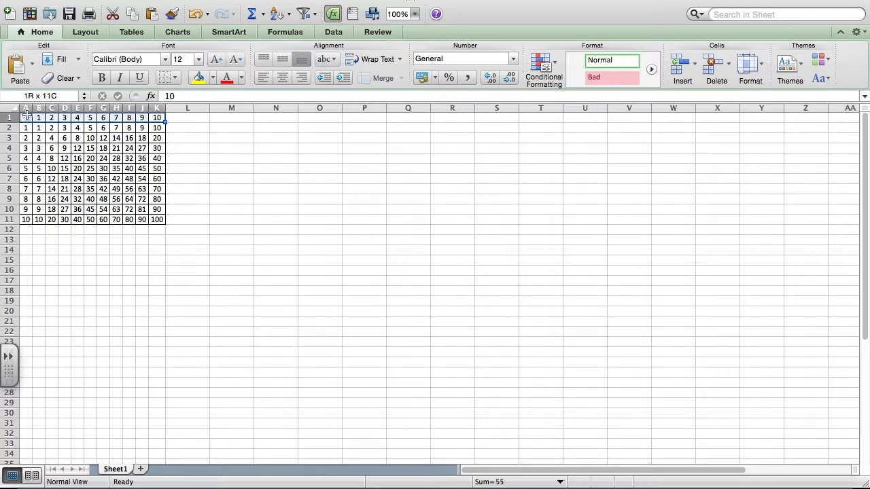
Fill the header row and column A black and set their numbers to white.
{"action": "left_click", "coordinate": [209, 78]}
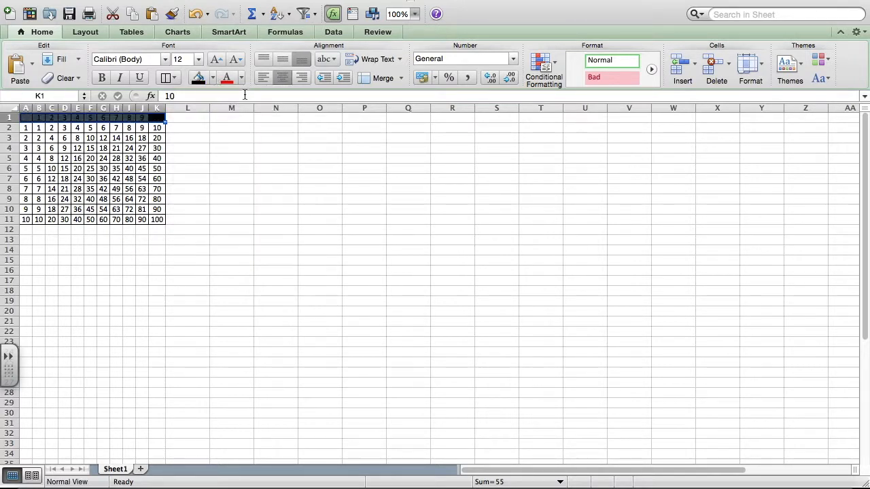
{"action": "left_click", "coordinate": [242, 85]}
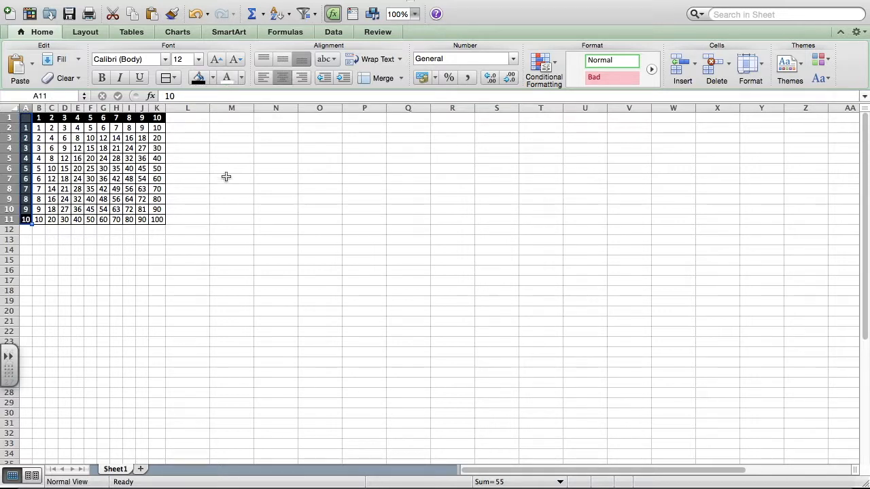
{"action": "left_click", "coordinate": [231, 189]}
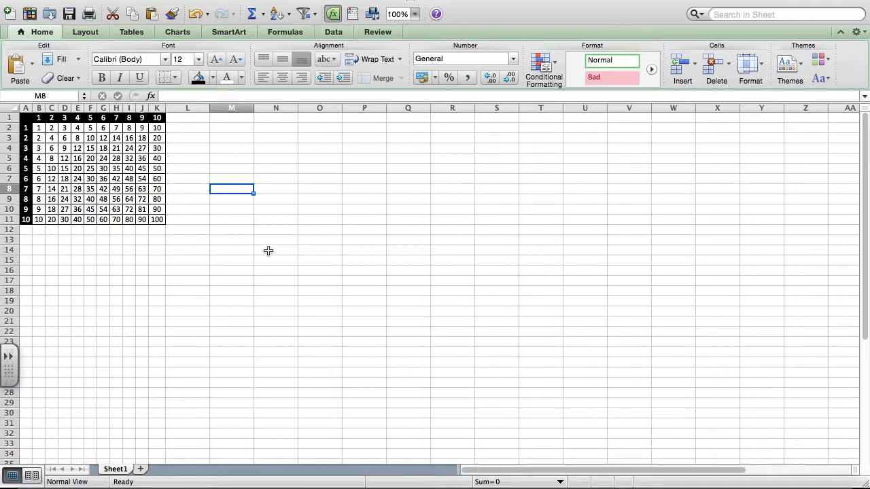
{"action": "left_click", "coordinate": [157, 221]}
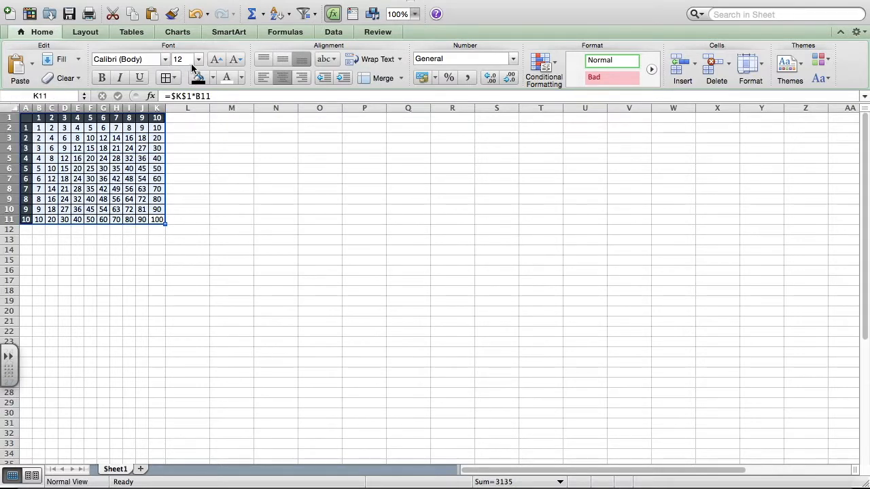
Set the table font size to 36 and widen the columns so every product fits.
{"action": "left_click", "coordinate": [197, 60]}
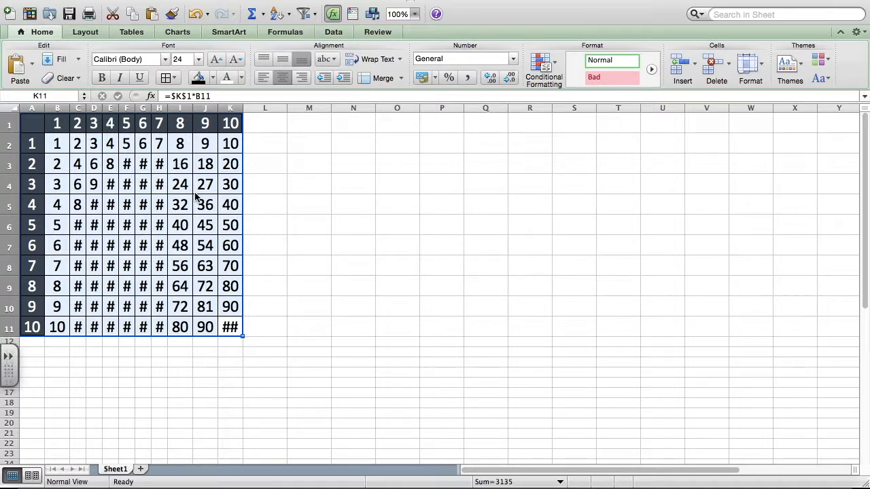
{"action": "left_click", "coordinate": [198, 60]}
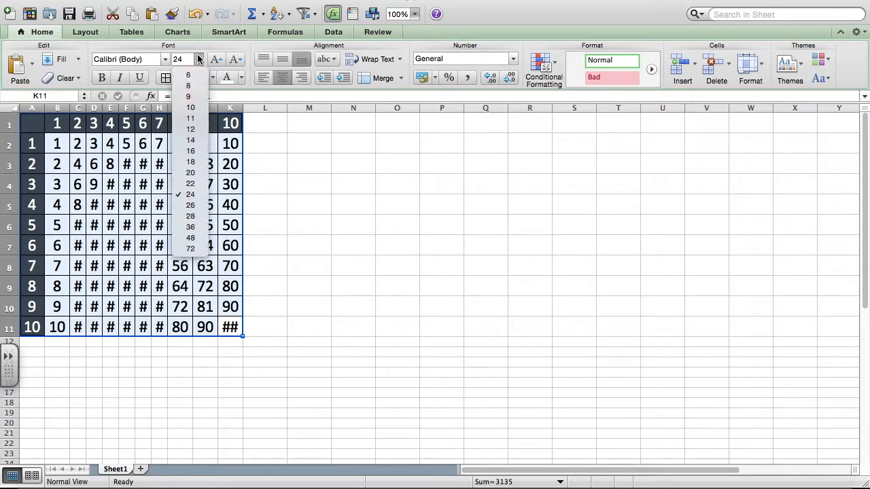
{"action": "left_click", "coordinate": [190, 227]}
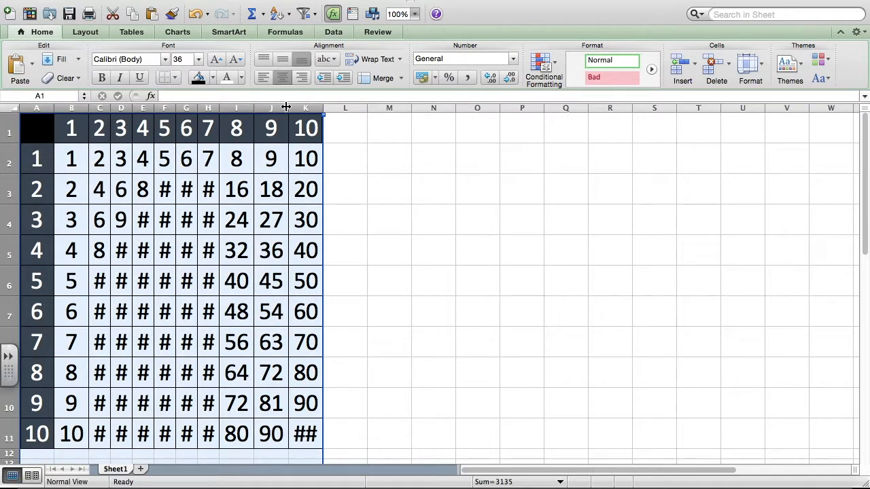
{"action": "left_click", "coordinate": [388, 128]}
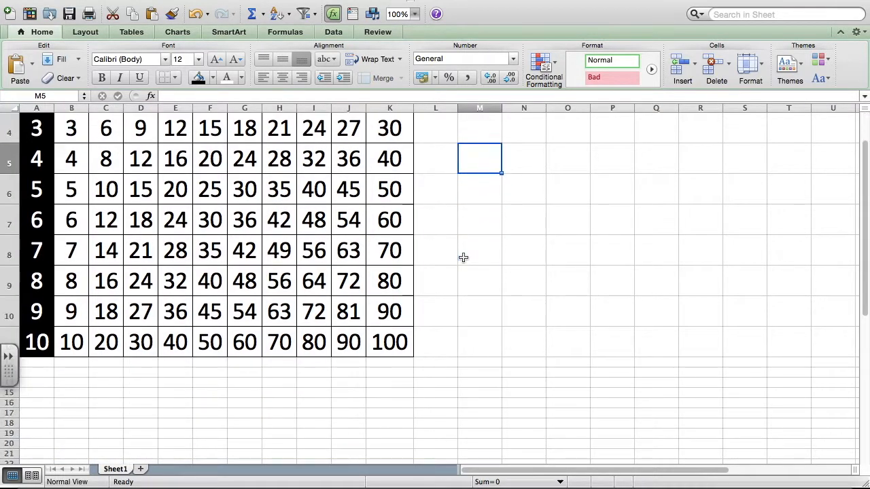
{"action": "scroll", "scroll_direction": "up", "scroll_amount": 3}
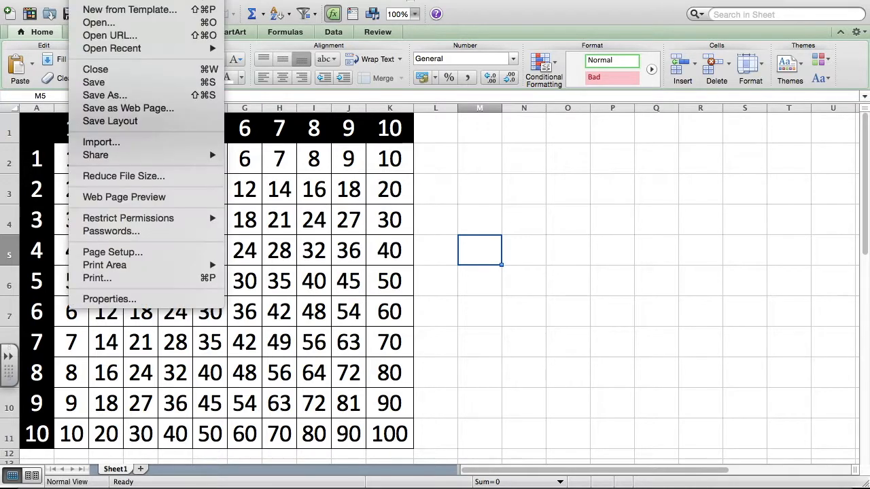
Save the workbook as "4-Times-YourName" on the Desktop via Save As.
{"action": "left_click", "coordinate": [105, 95]}
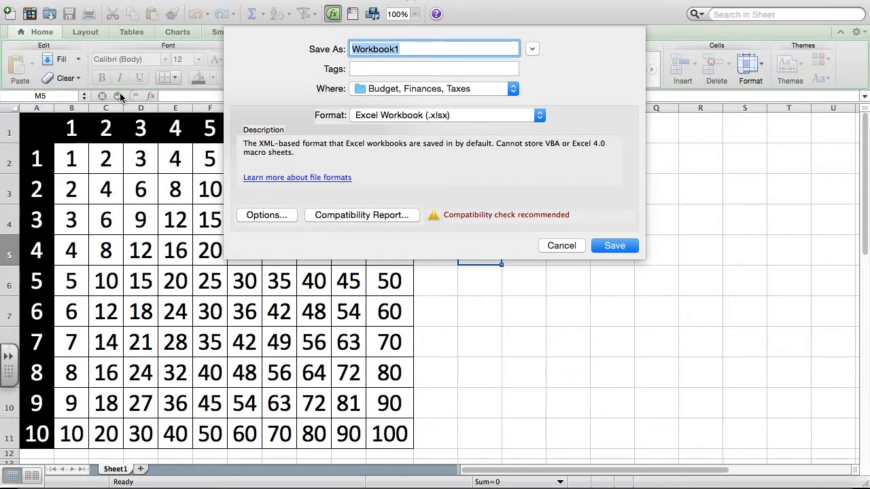
{"action": "type", "text": "4-"}
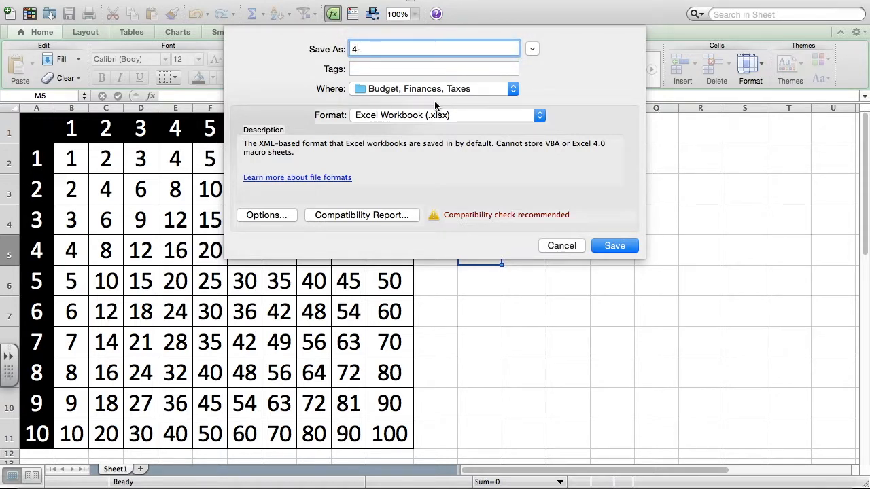
{"action": "type", "text": "Times-"}
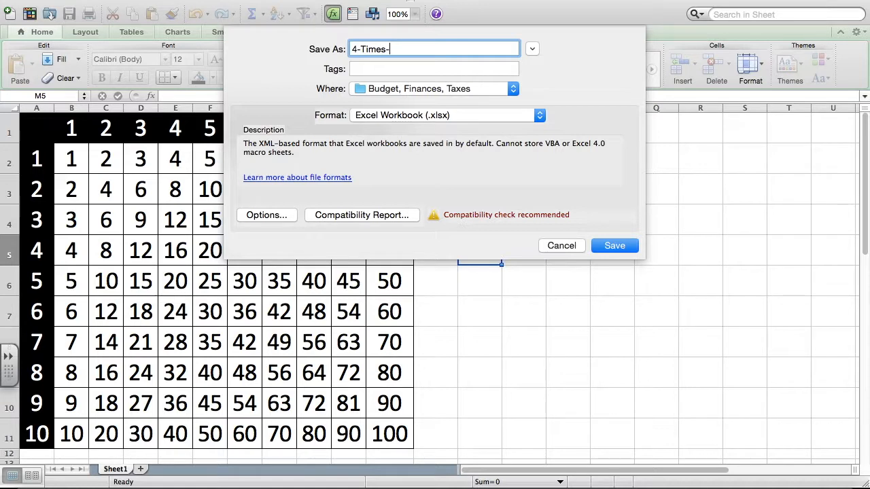
{"action": "type", "text": "YourName"}
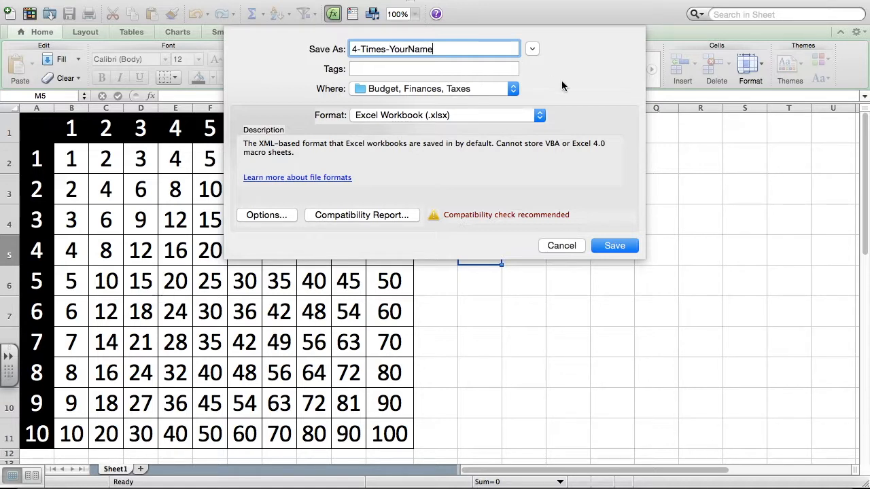
{"action": "left_click", "coordinate": [514, 88]}
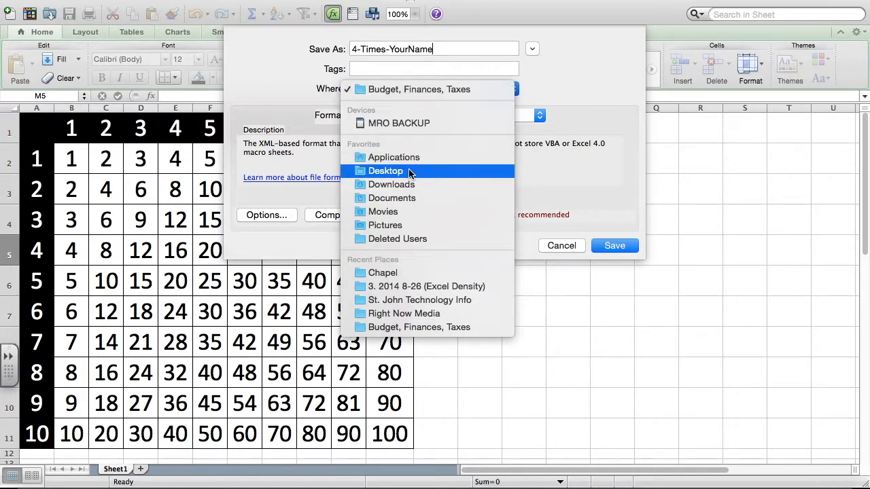
{"action": "left_click", "coordinate": [386, 171]}
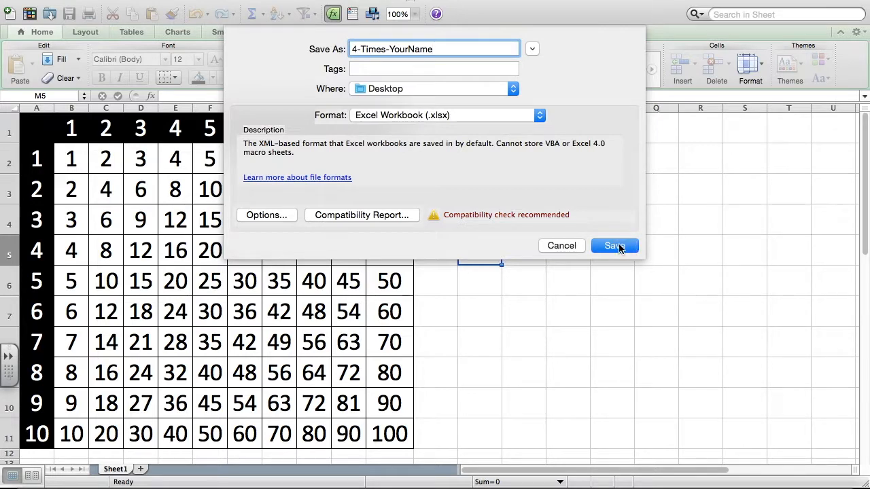
{"action": "left_click", "coordinate": [614, 245]}
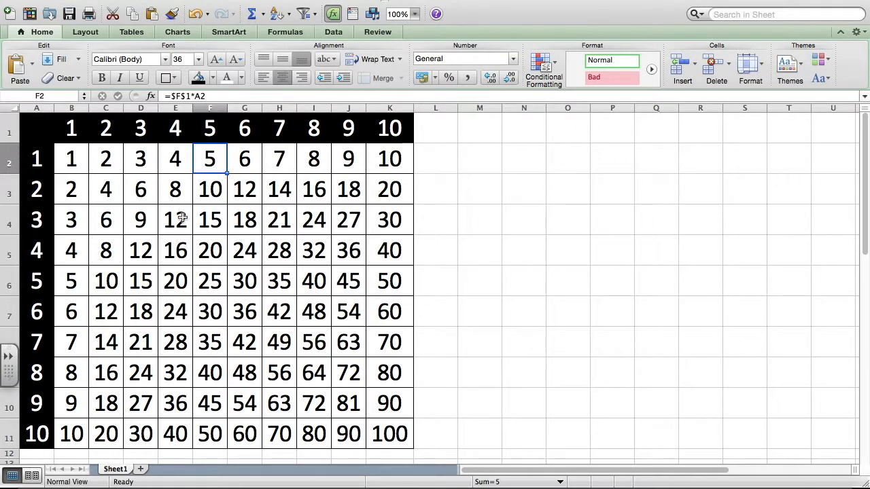
{"action": "left_click", "coordinate": [245, 250]}
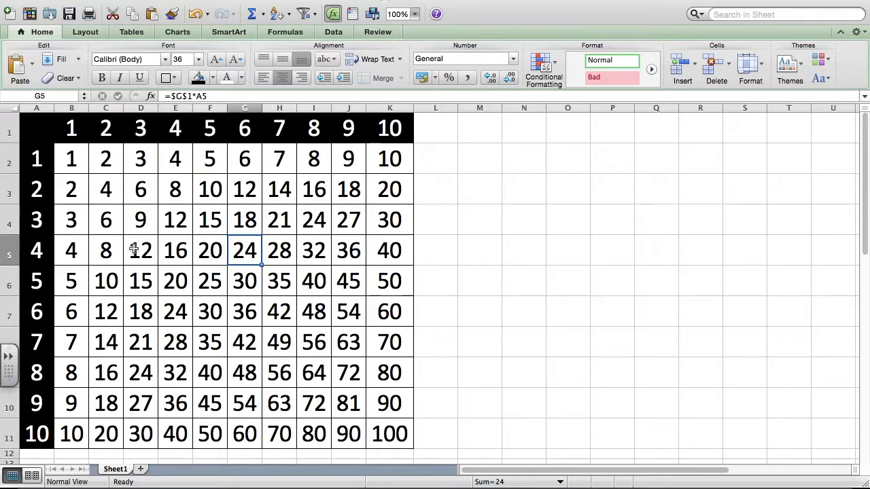